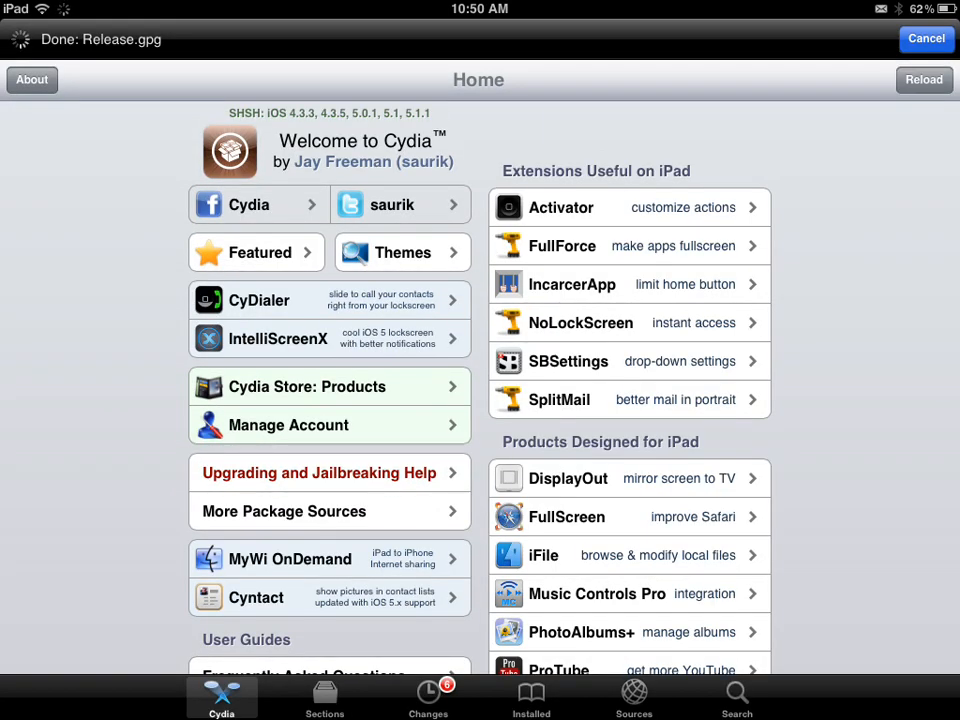
- Let Cydia finish downloading its package sources and reload the Home page data
scroll(down, 3)
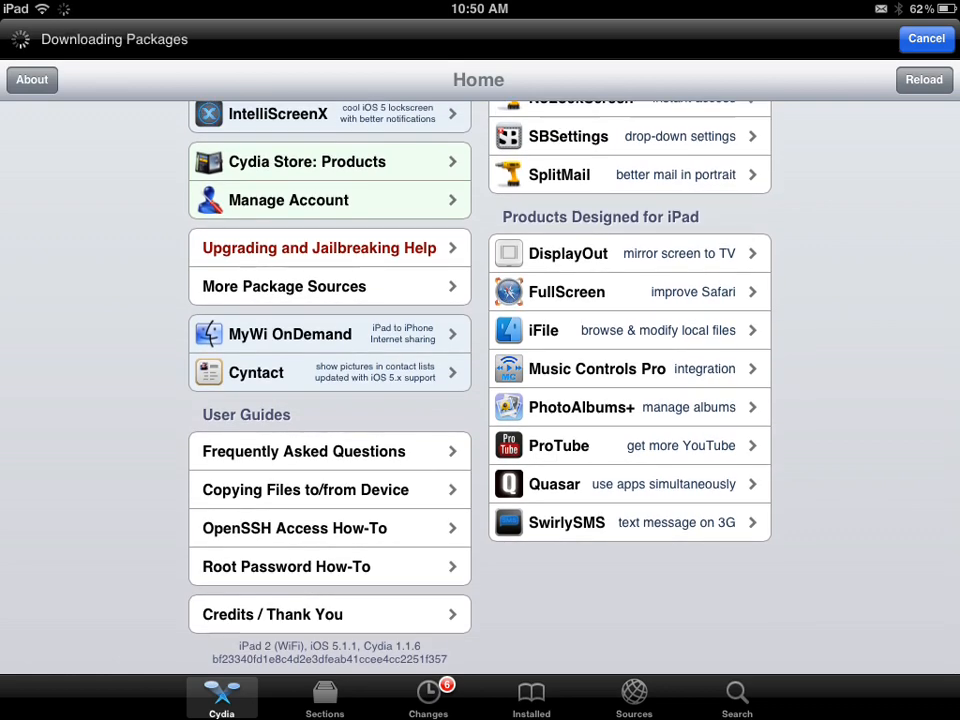
click(923, 79)
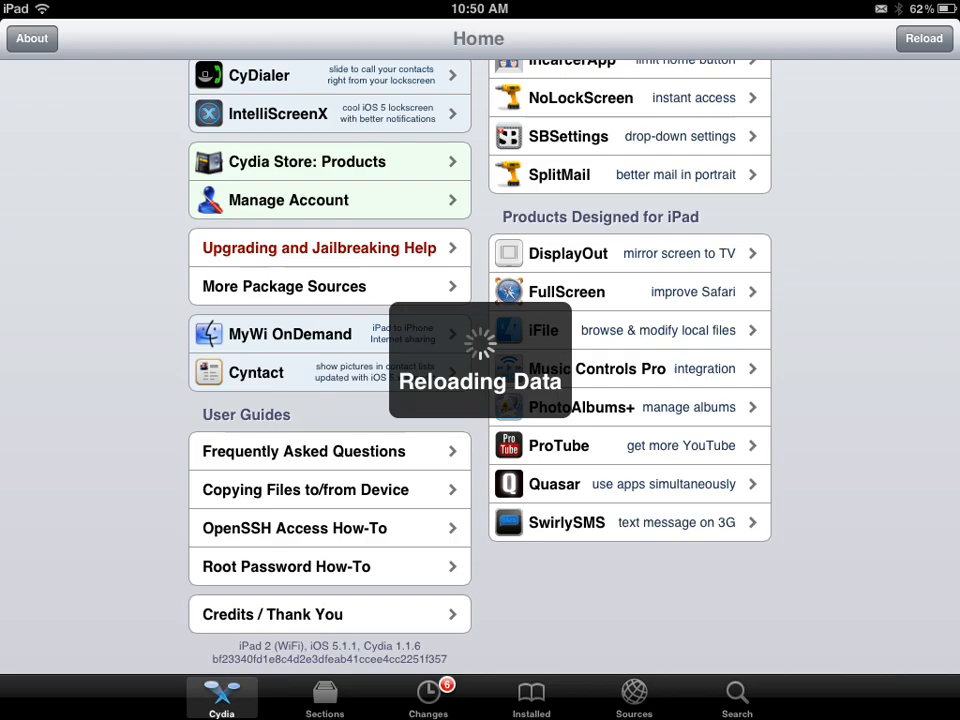
- Quit the running Settings/Mail processes from SBSettings' process list to free memory
click(925, 40)
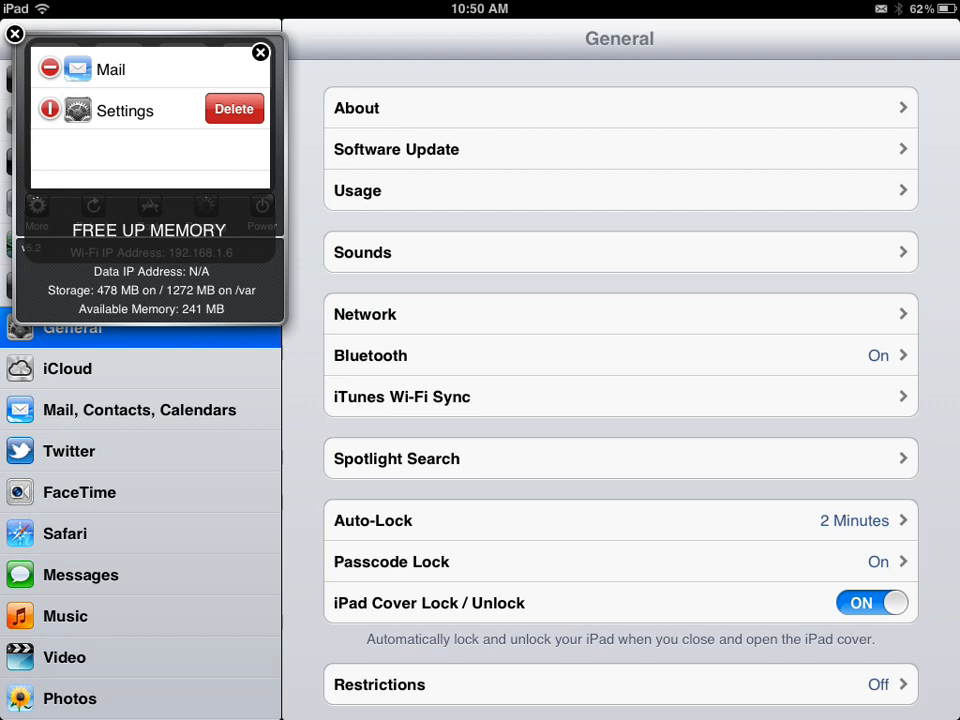
click(234, 108)
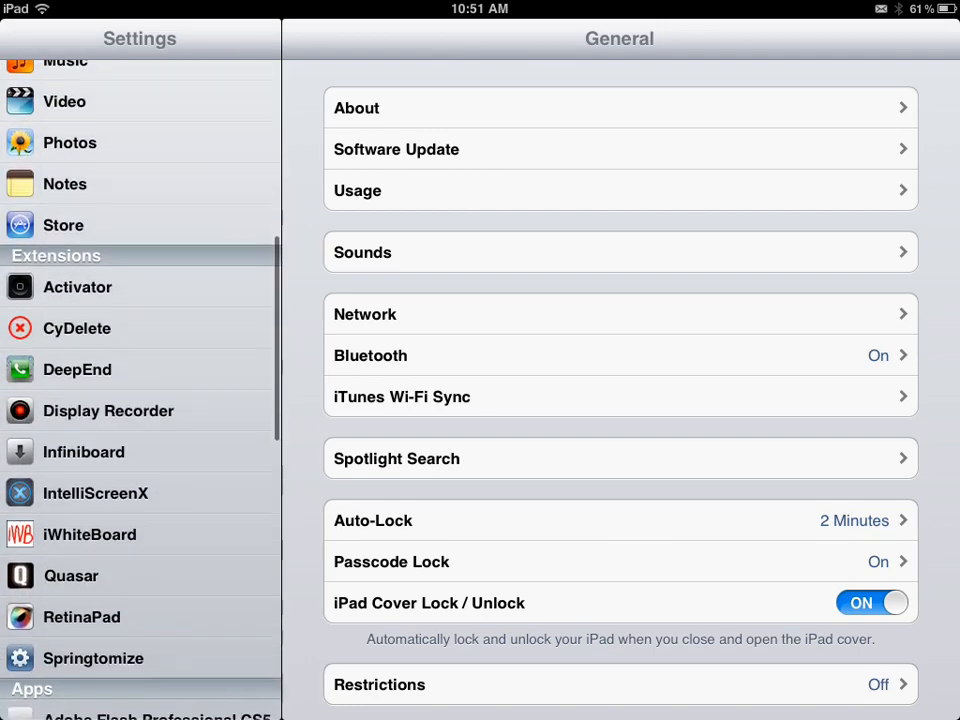
- Toggle iWhiteBoard's Enabled switch on and off to compare available memory, leaving it OFF
scroll(down, 3)
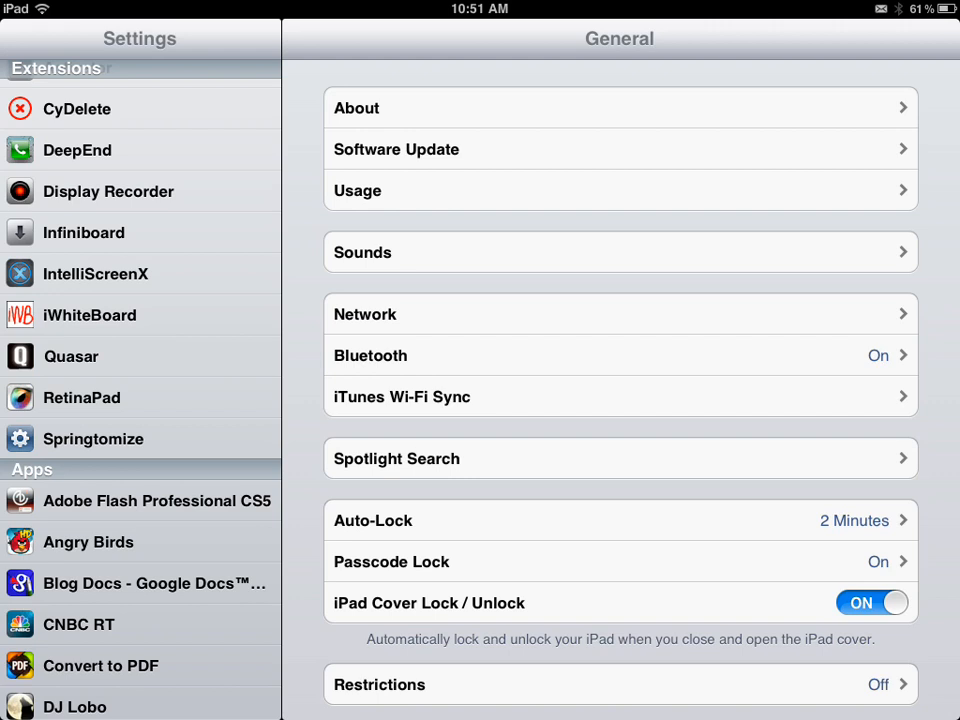
click(89, 315)
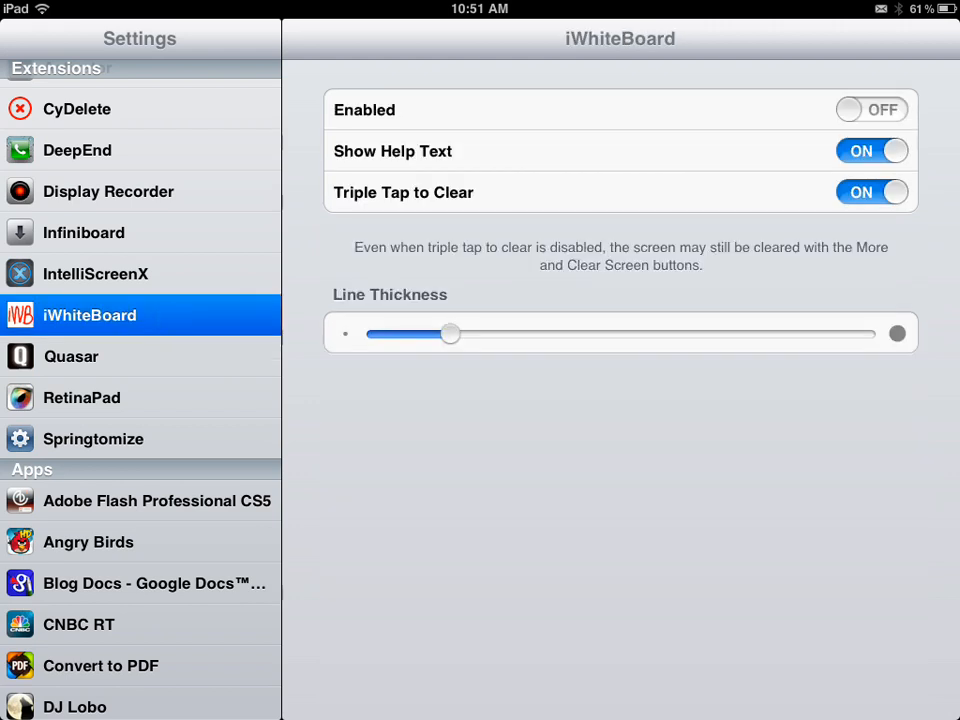
click(873, 107)
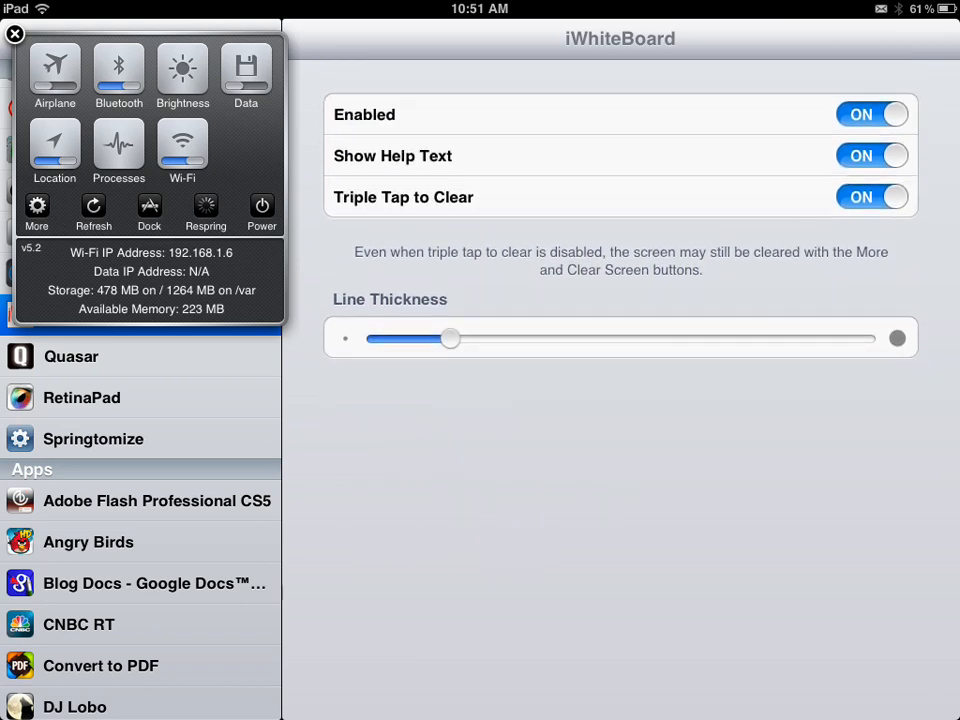
click(870, 111)
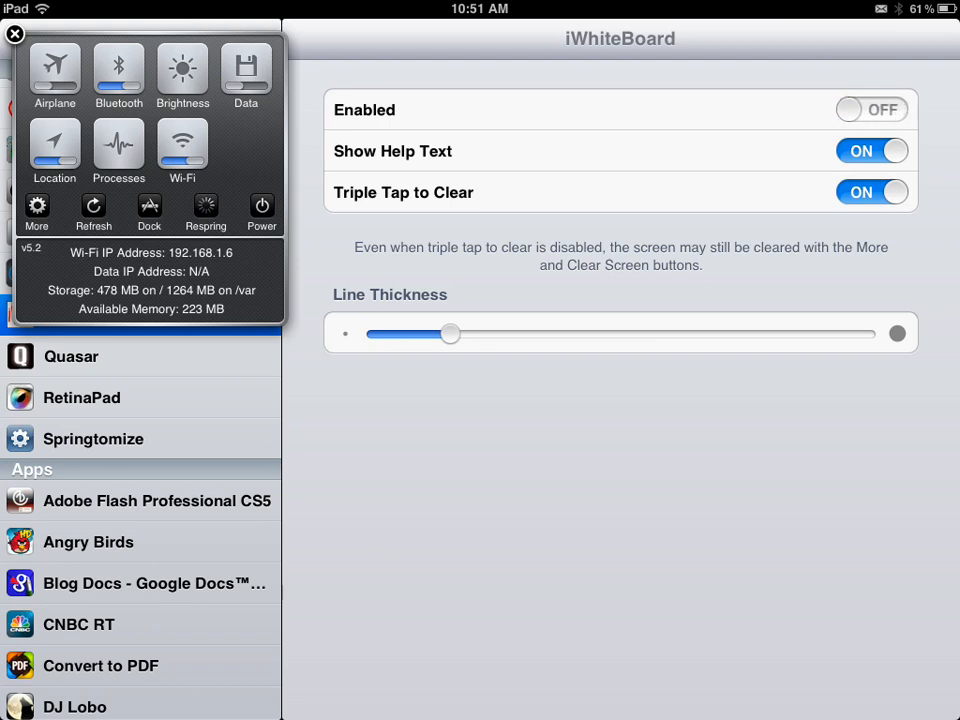
click(872, 108)
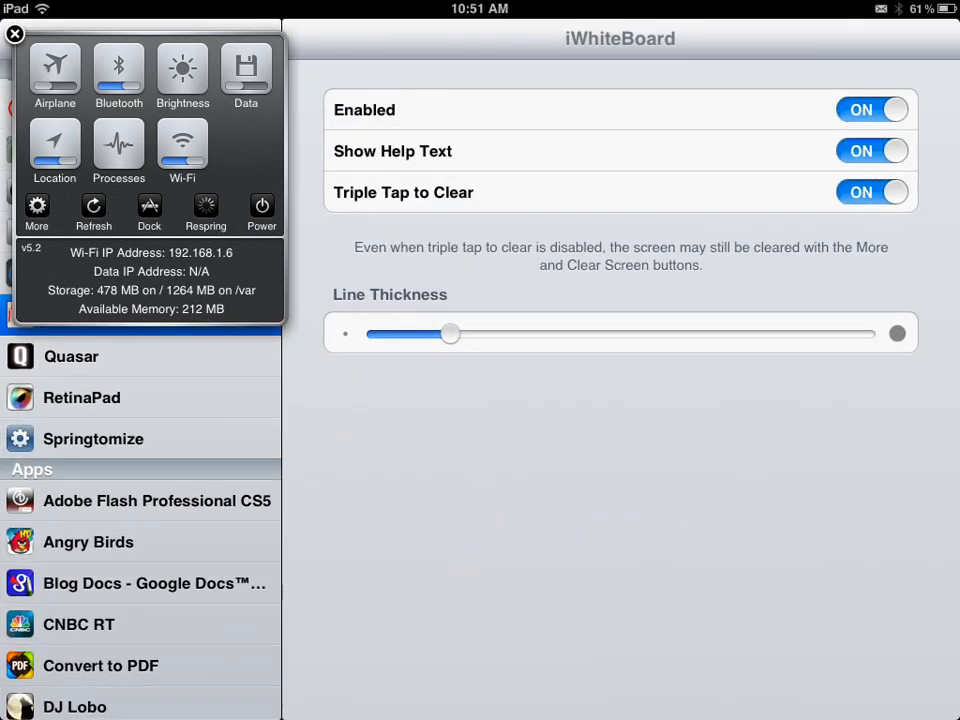
click(871, 108)
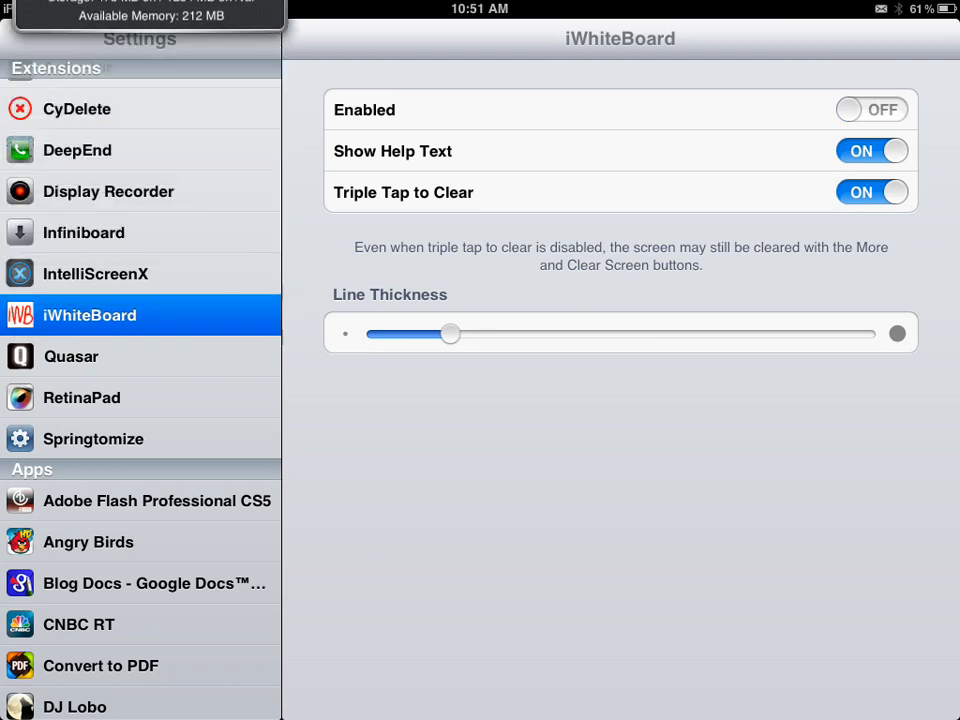
- View Quasar's extension options, left disabled, while scrolling through the Settings sidebar
click(71, 356)
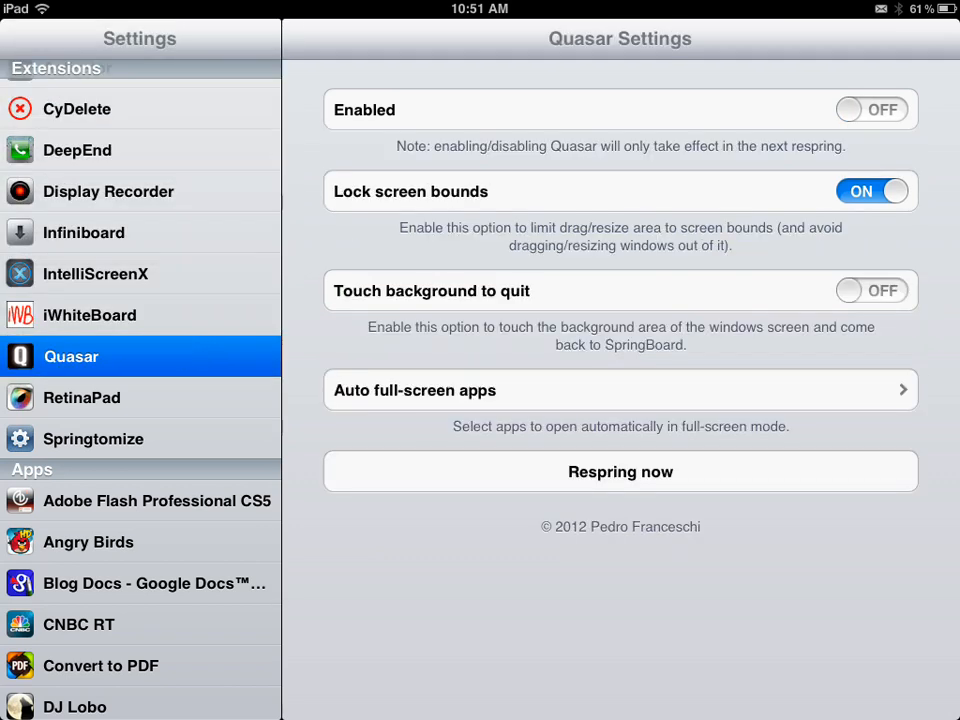
scroll(down, 3)
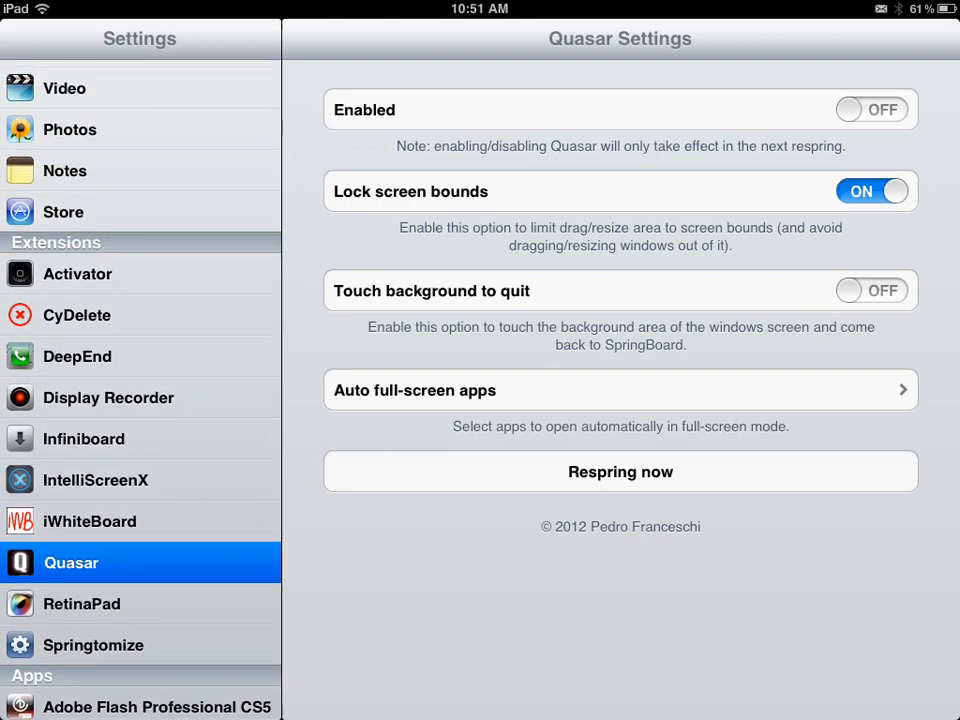
scroll(down, 3)
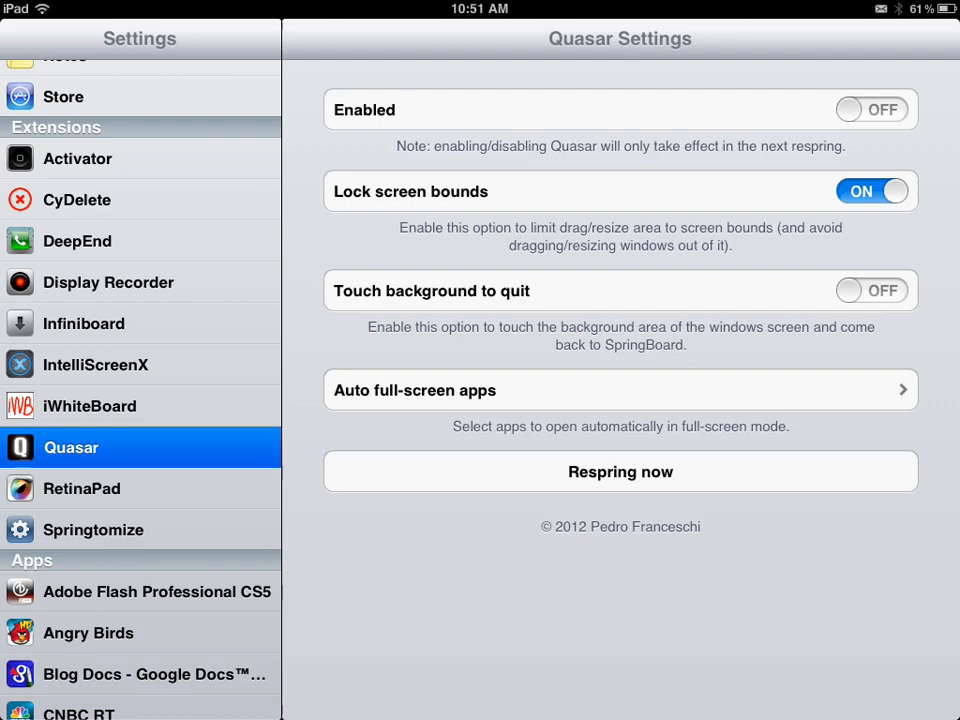
scroll(down, 3)
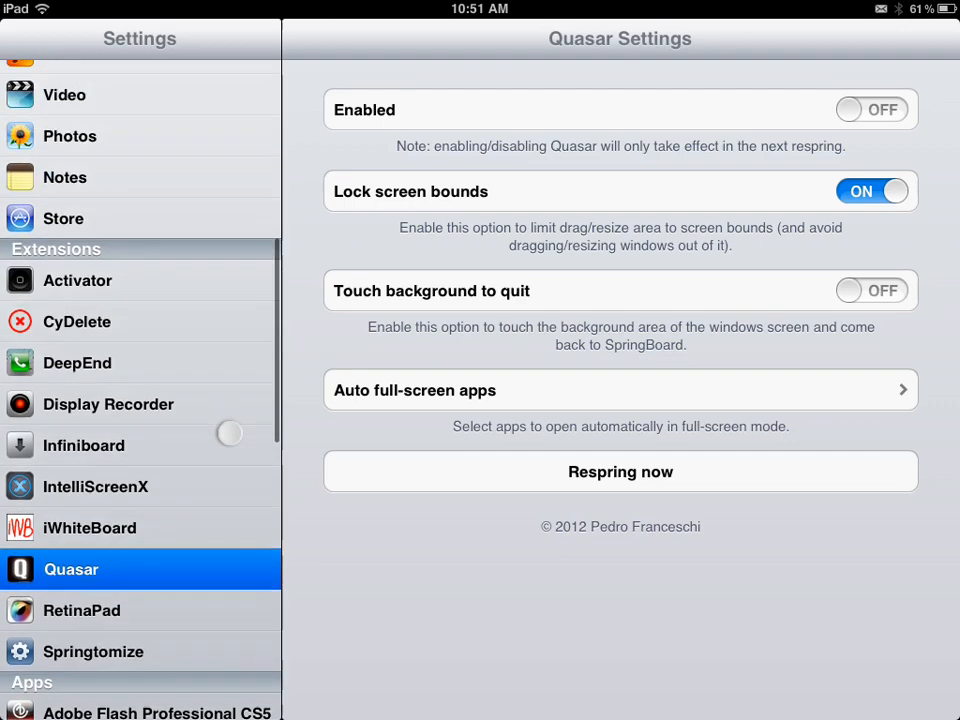
scroll(down, 3)
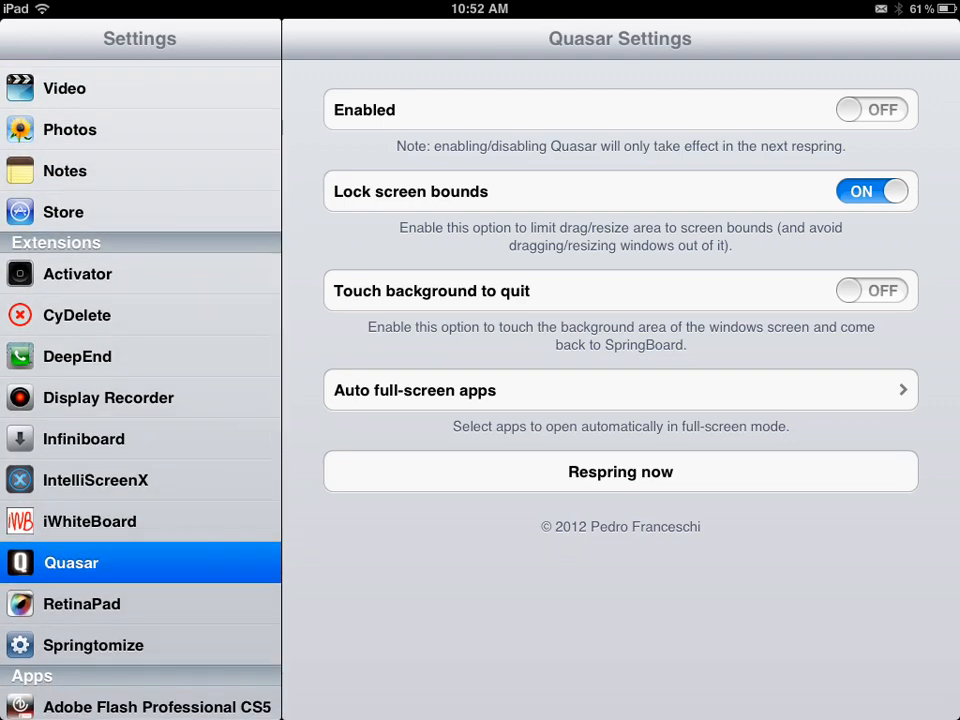
scroll(down, 3)
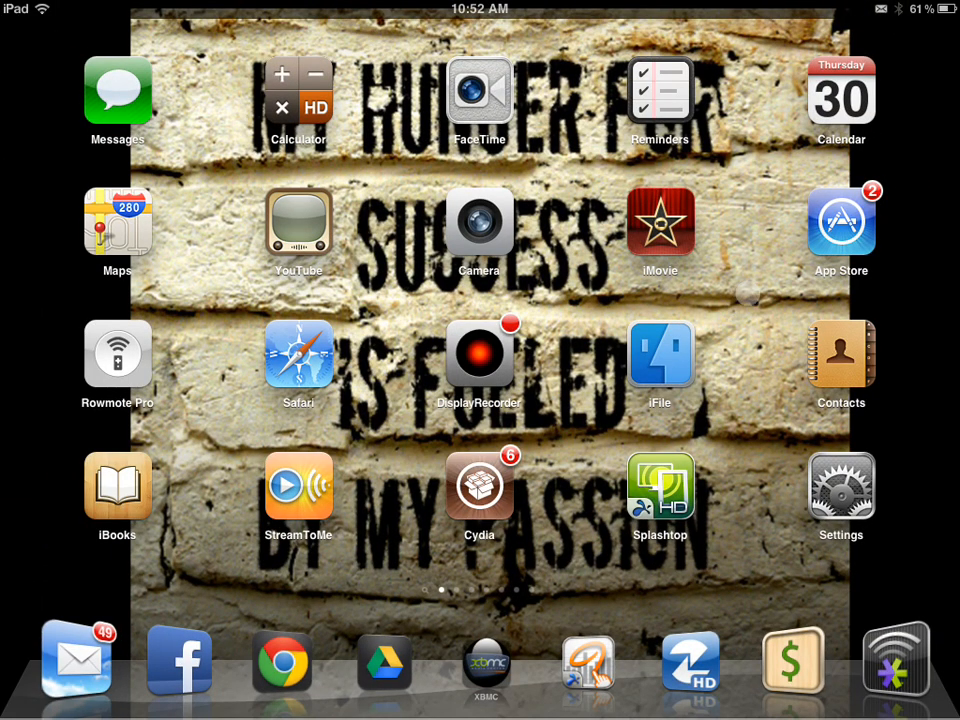
- Apply the Mountain Lion for iPad theme from DreamBoard's theme list
scroll(left, 3)
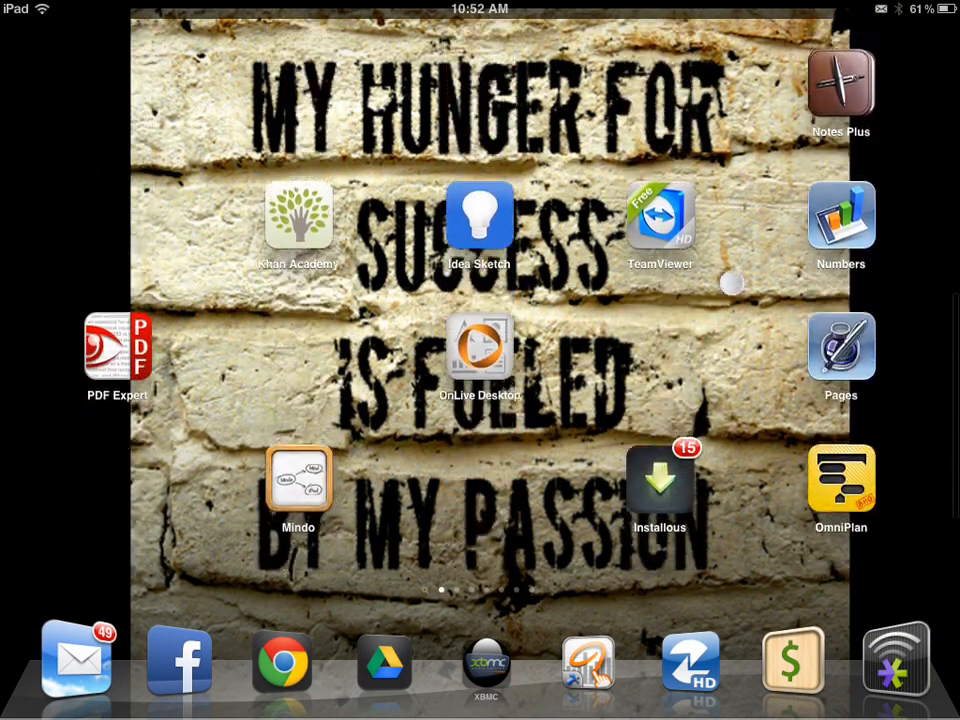
scroll(left, 3)
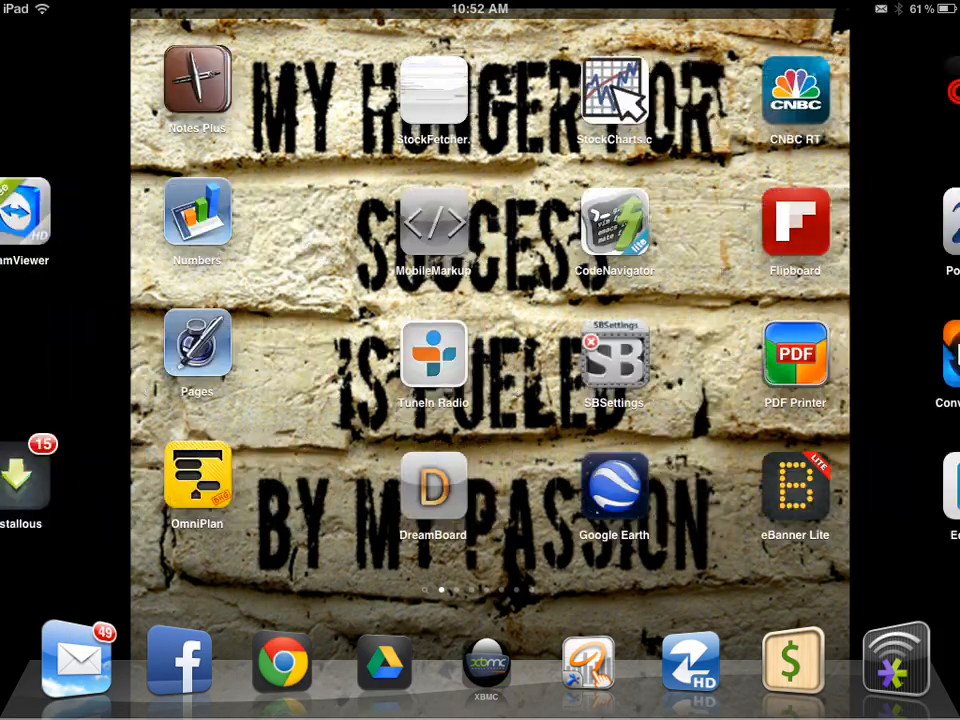
scroll(down, 3)
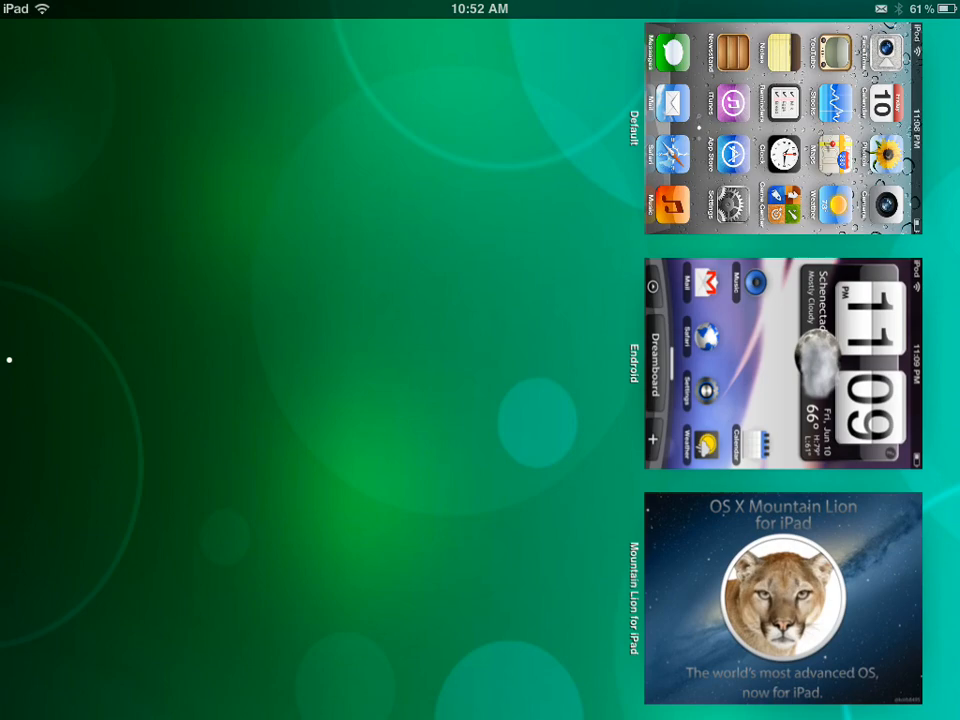
click(783, 609)
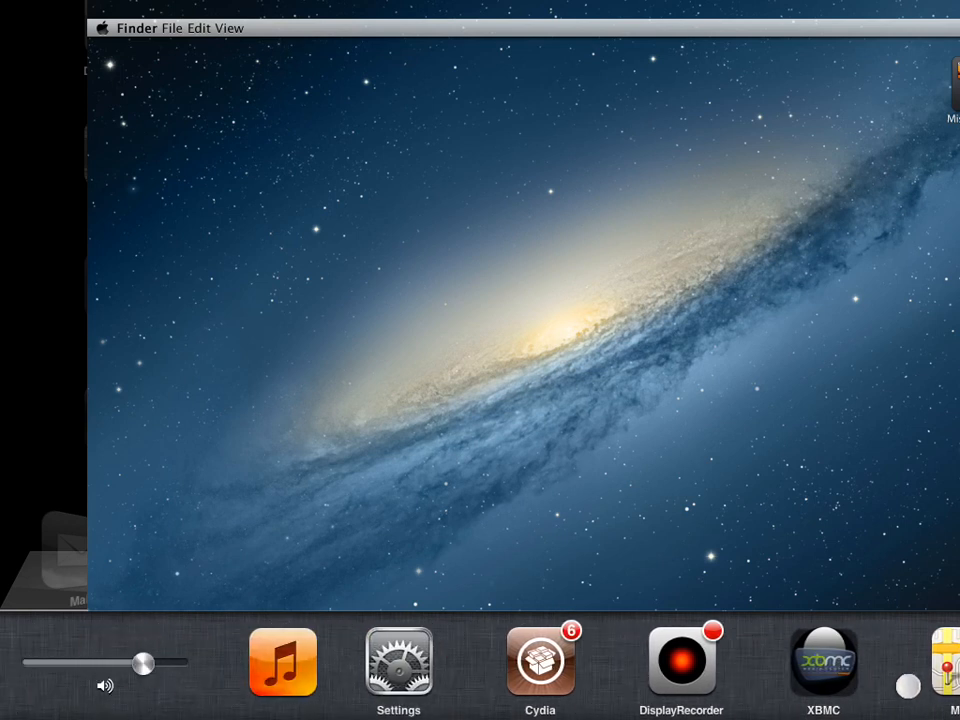
- Quit FaceTime and Mail from SBSettings' process list, raising available memory from 107 MB to 113 MB
scroll(left, 3)
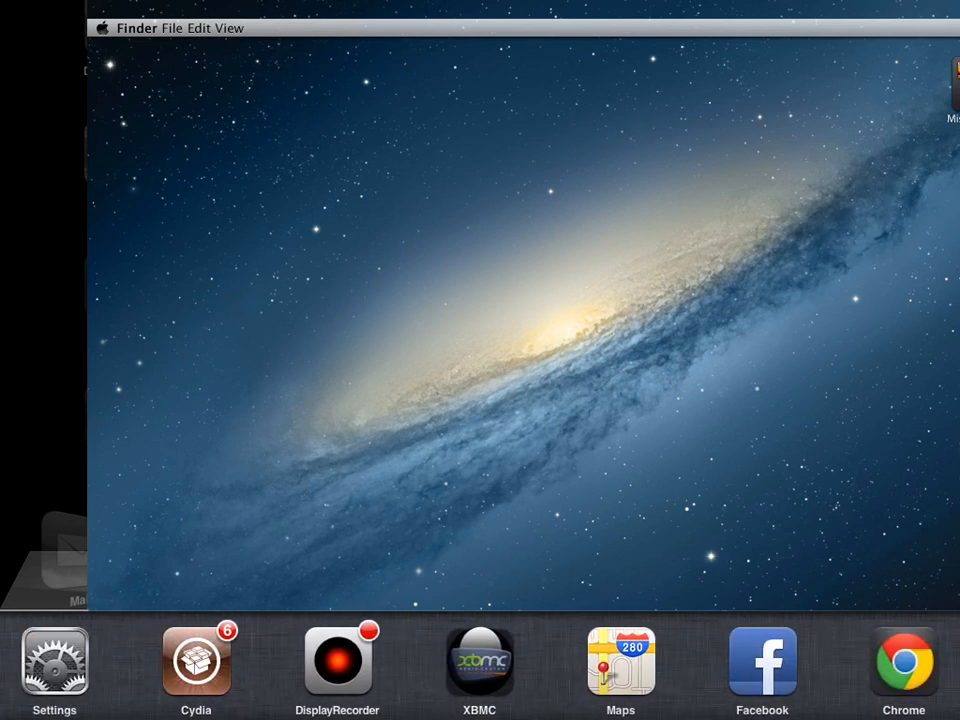
click(193, 678)
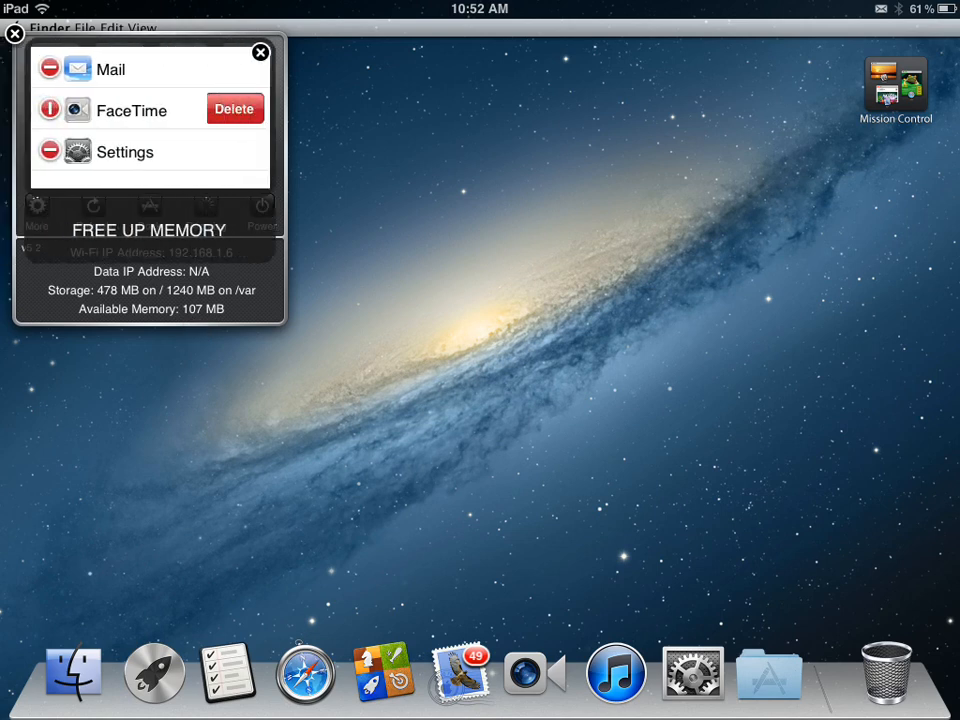
click(236, 108)
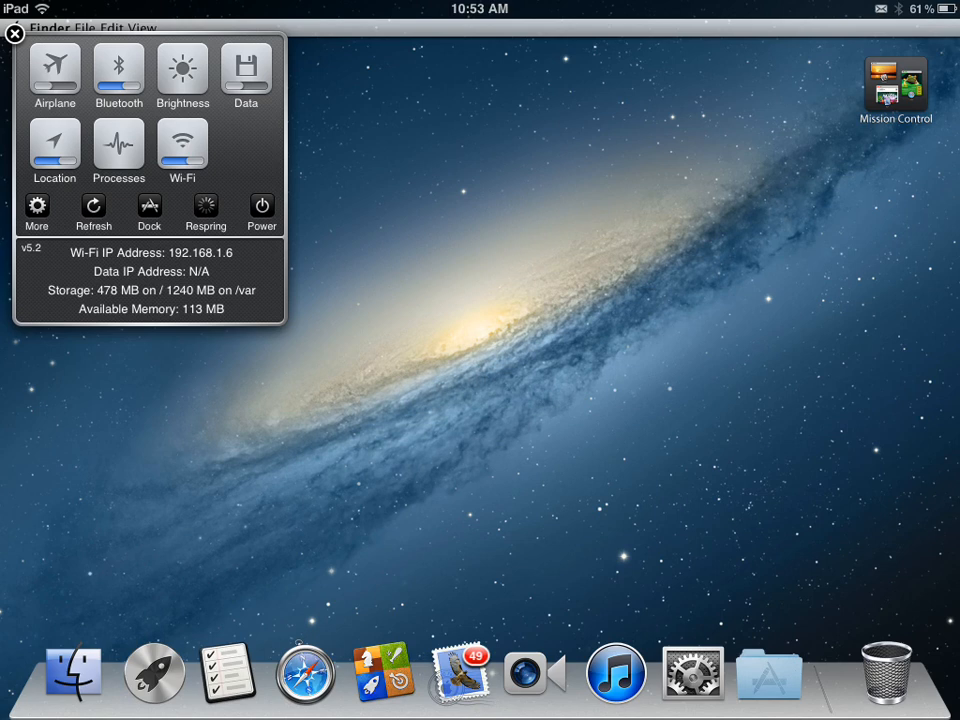
click(12, 37)
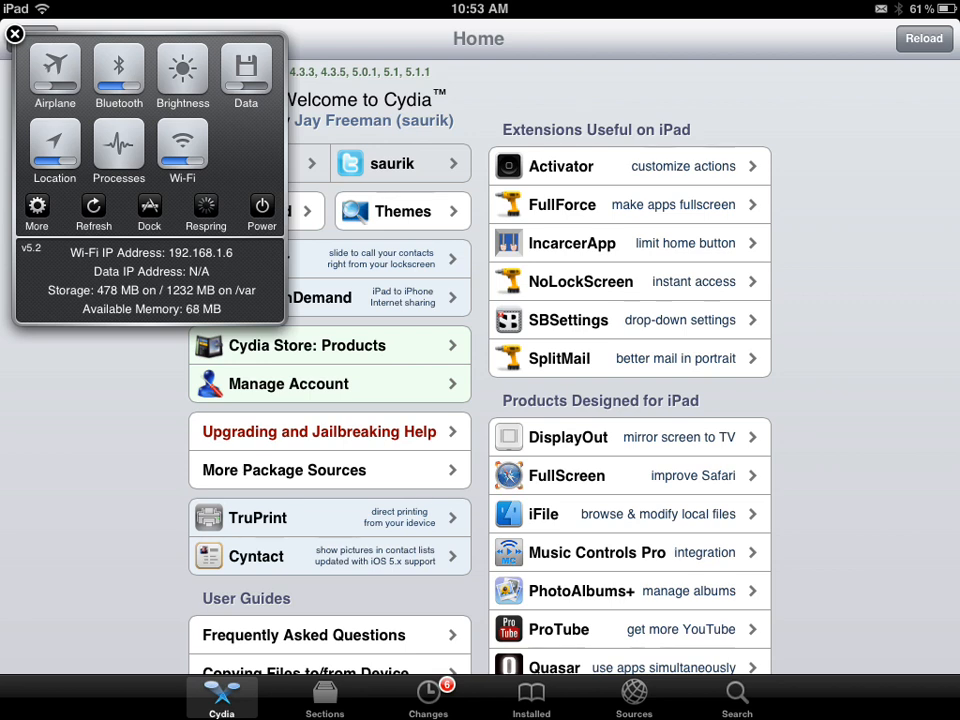
- Search Cydia for 'sbsettings', then show the Mountain Lion theme's Mission Control overview
click(15, 37)
text(Sbse)
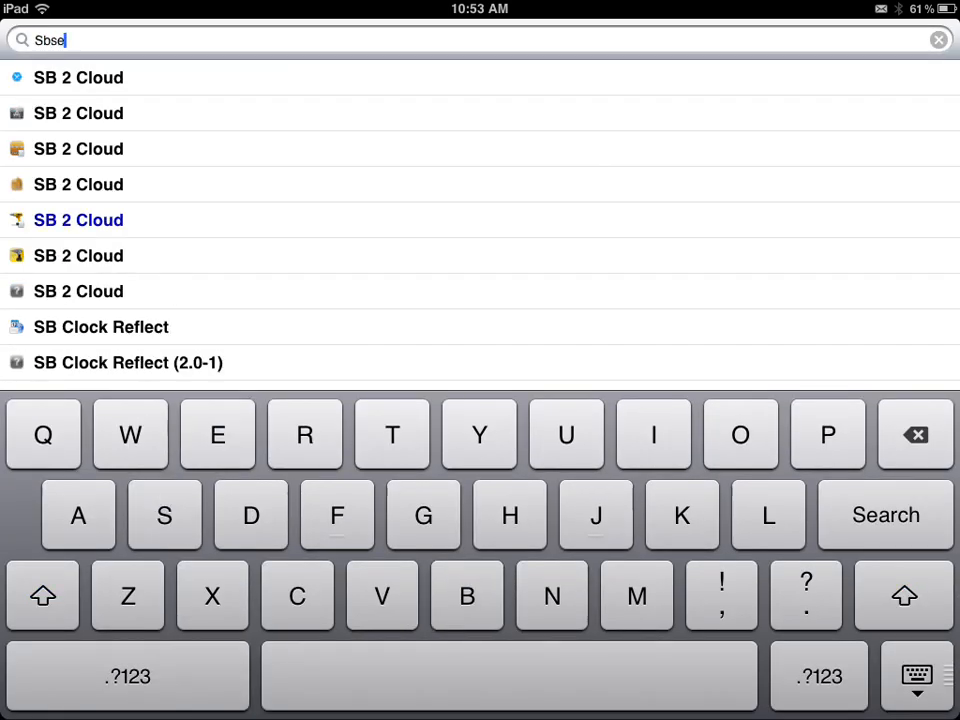
text(tt)
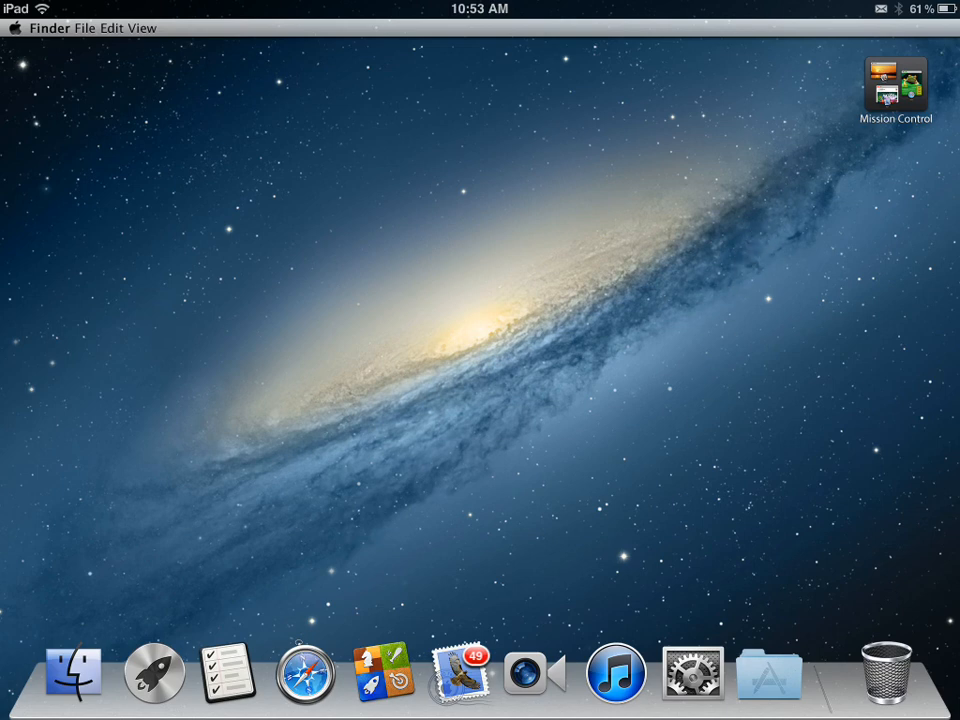
click(897, 81)
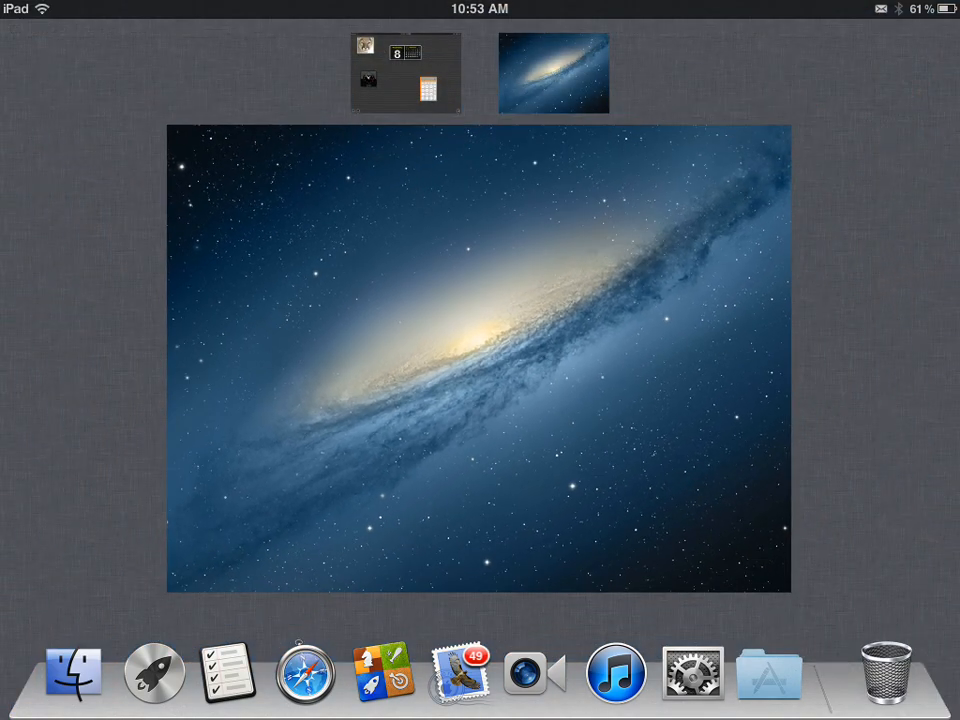